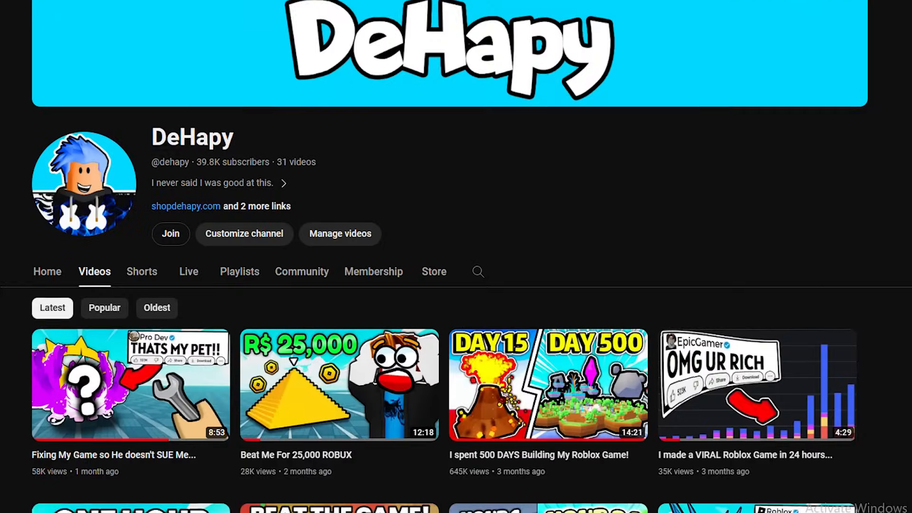
- Follow the shopdehapy.com link under the DeHapy channel name to the shop
click(186, 206)
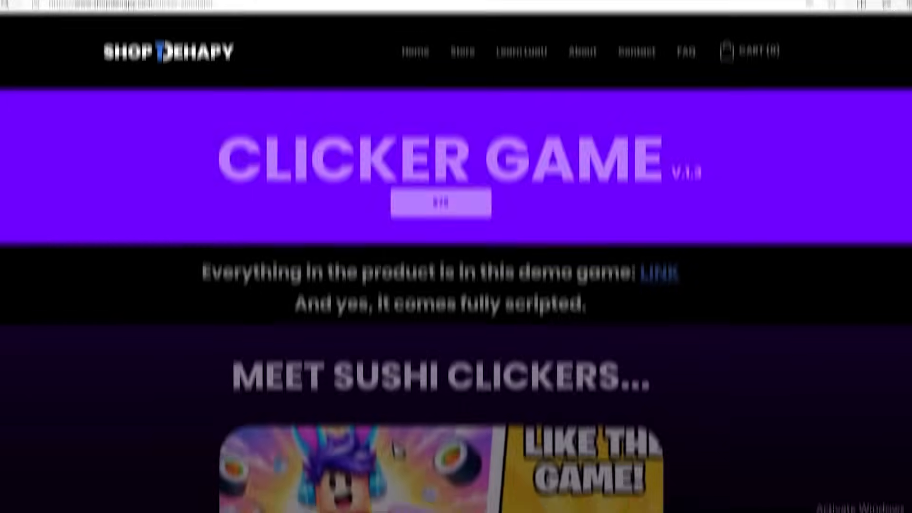
scroll(down, 3)
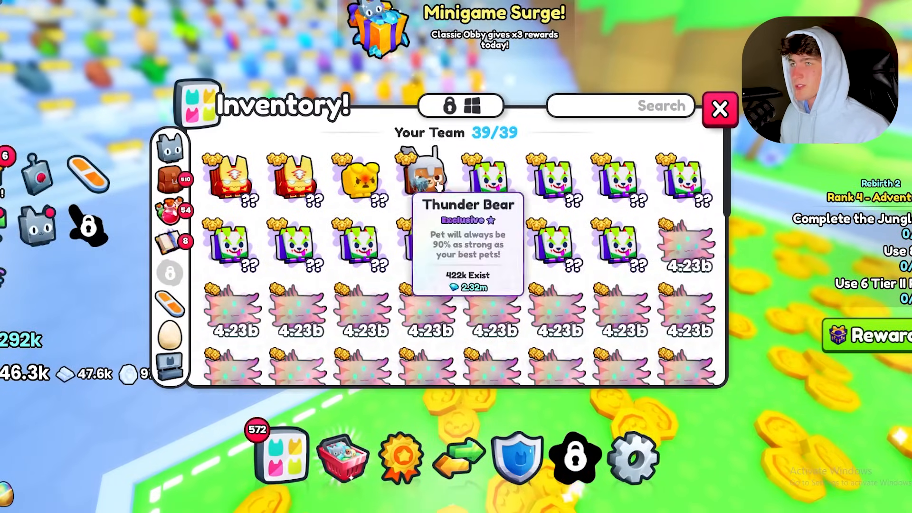
click(634, 457)
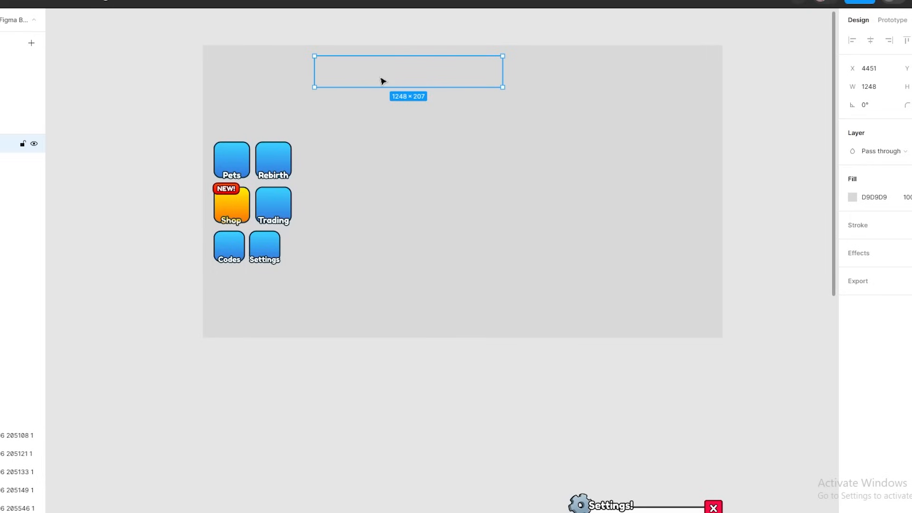
mouse_move(827, 212)
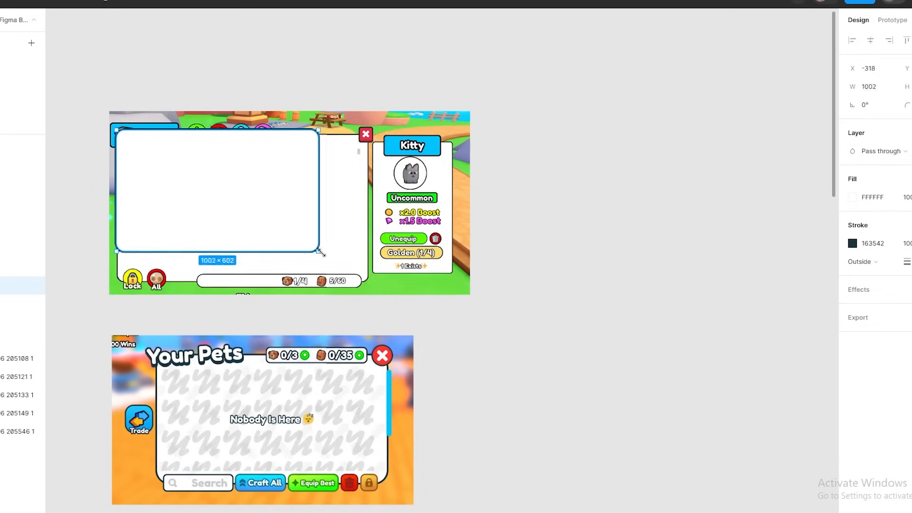
- Place the white Pets panel beside the reference and add a small close square top-right
drag(320, 251, 367, 284)
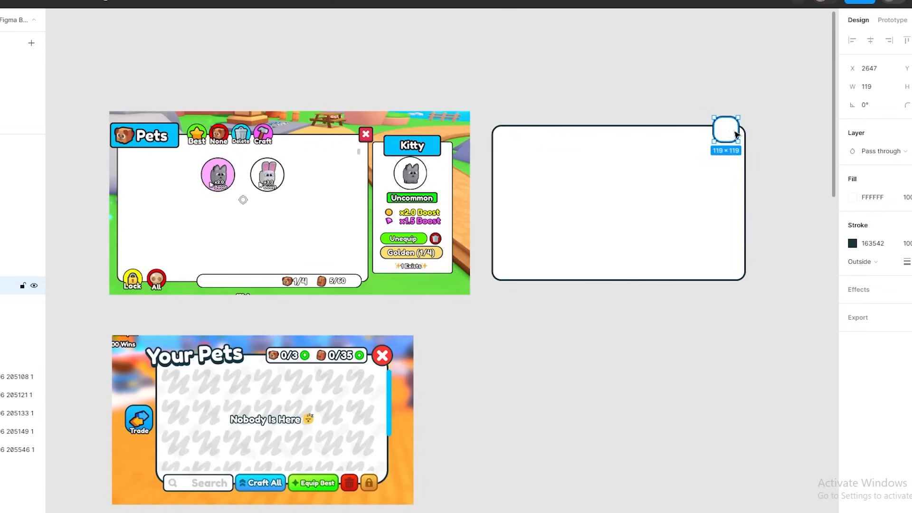
drag(725, 126, 738, 128)
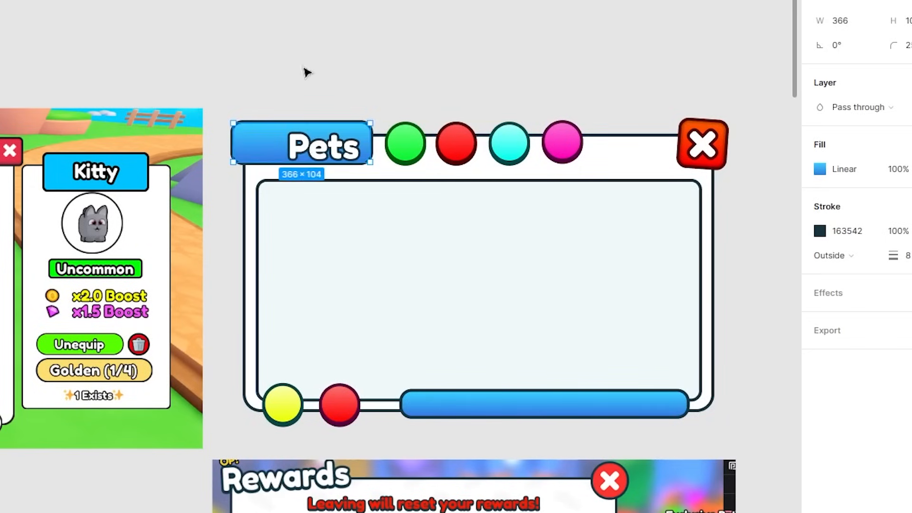
- Narrow and reposition the 'Pets' title text inside the blue title tab
click(317, 143)
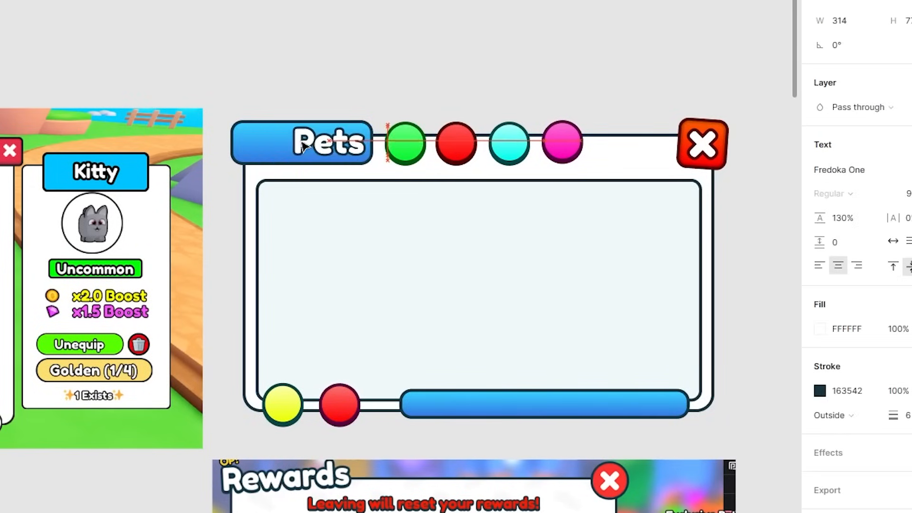
drag(385, 144, 377, 144)
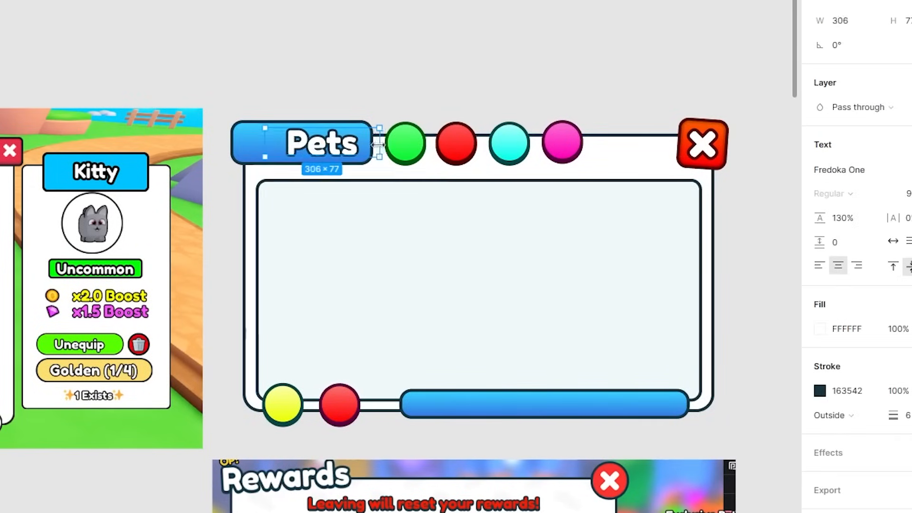
drag(377, 145, 343, 144)
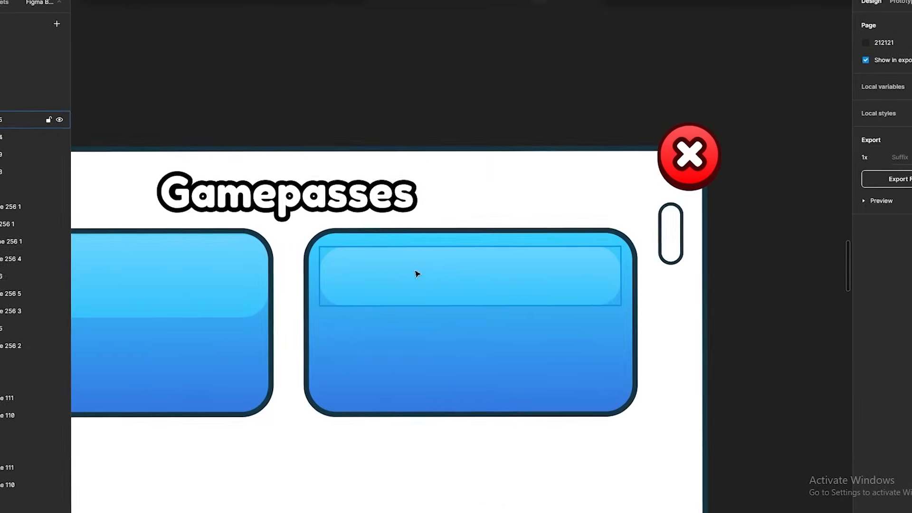
- Select the lighter glossy highlight strip on the right gamepass card
click(416, 273)
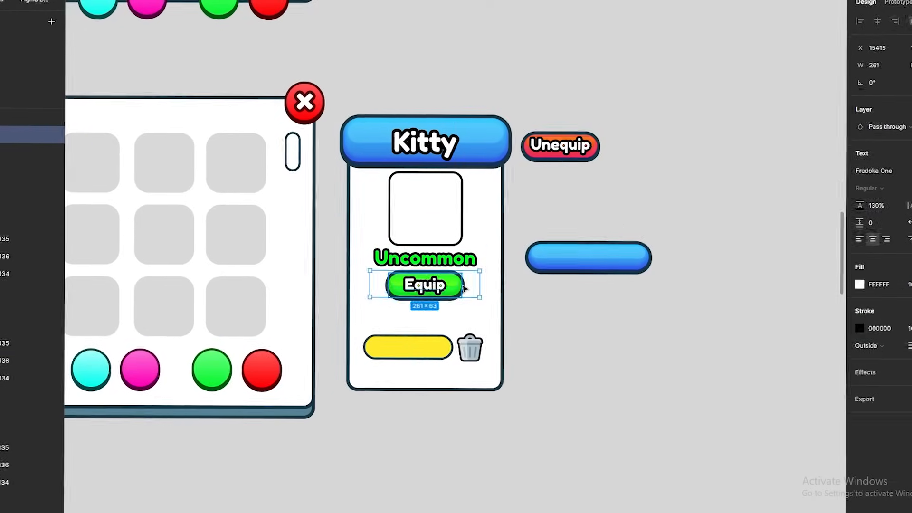
- Scroll down to the Kitty card's Equip button and Craft 0/5 bar area
scroll(down, 3)
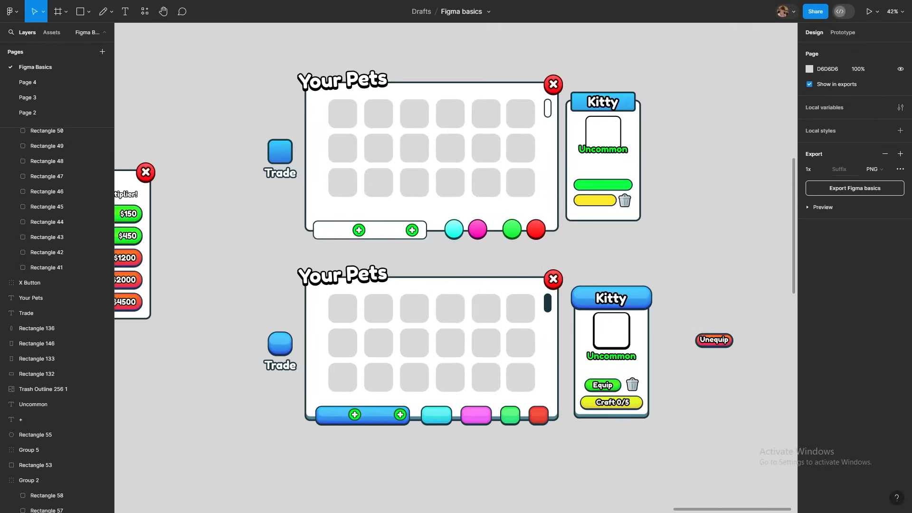
click(624, 502)
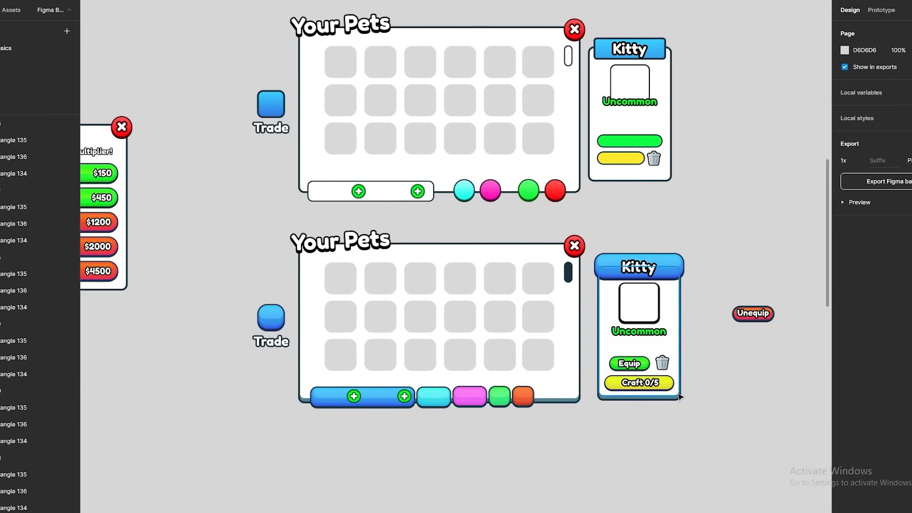
click(638, 383)
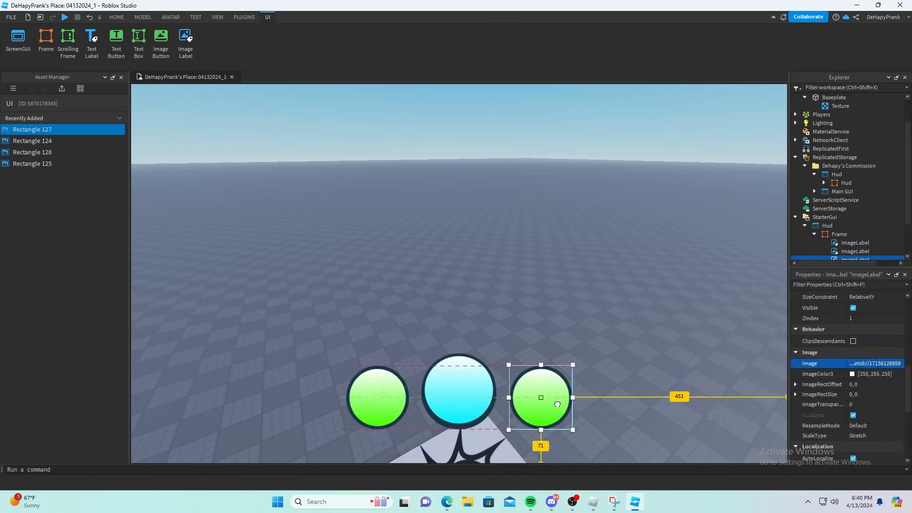
- Select the green round button image in the HUD frame to move it into the bottom row
click(875, 363)
text(vi)
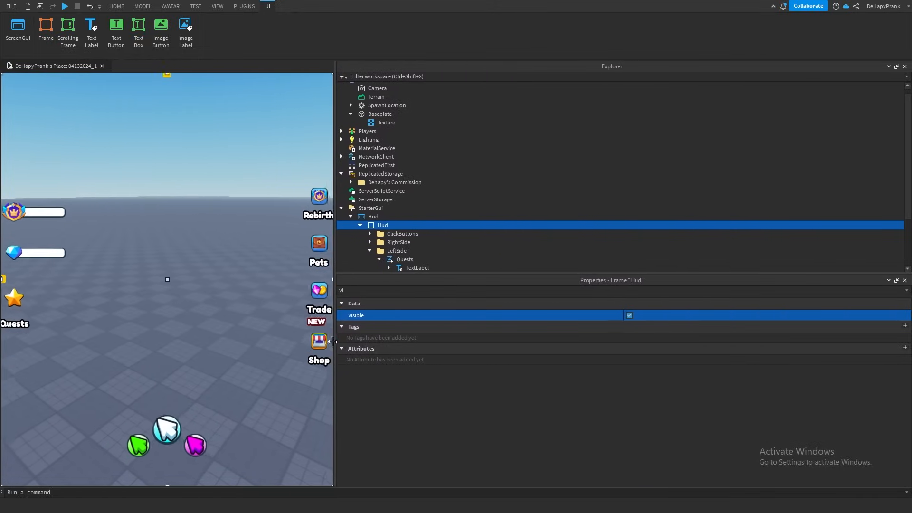
- Enable TextScaled on the Pets TextLabel so its text fits the box
drag(333, 341, 301, 343)
text(sca)
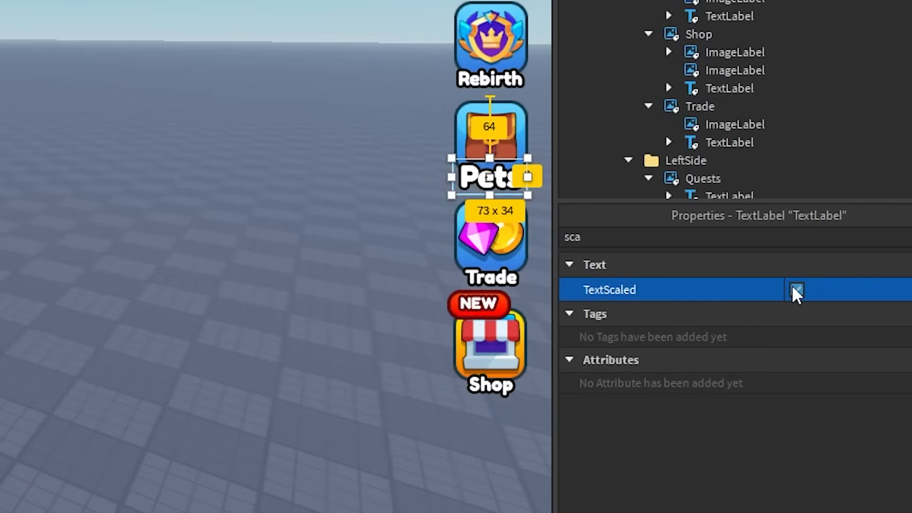
click(796, 290)
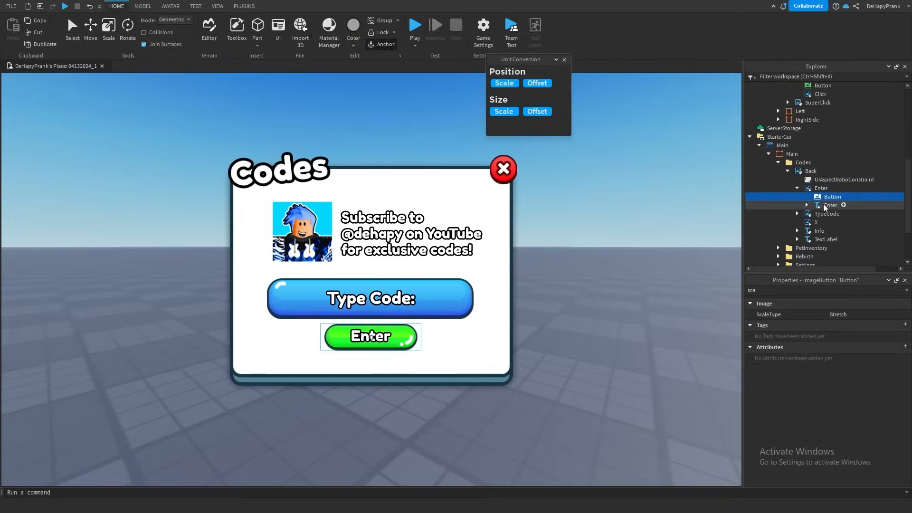
- Check the Codes frame's Enter button and start a playtest of the HUD
click(267, 6)
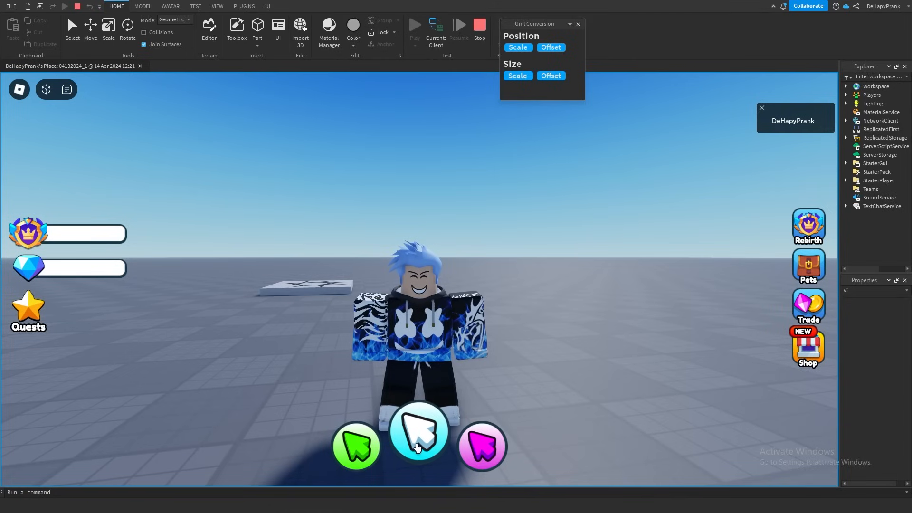
mouse_move(329, 320)
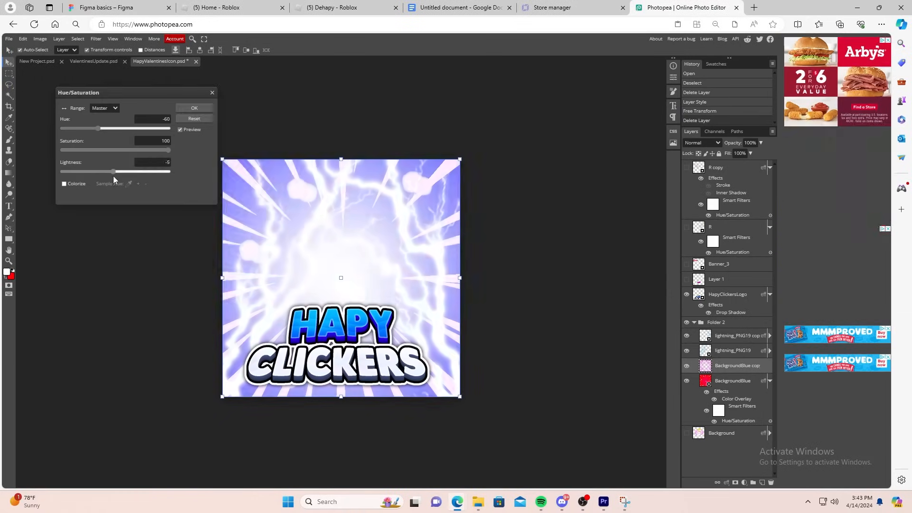
click(193, 108)
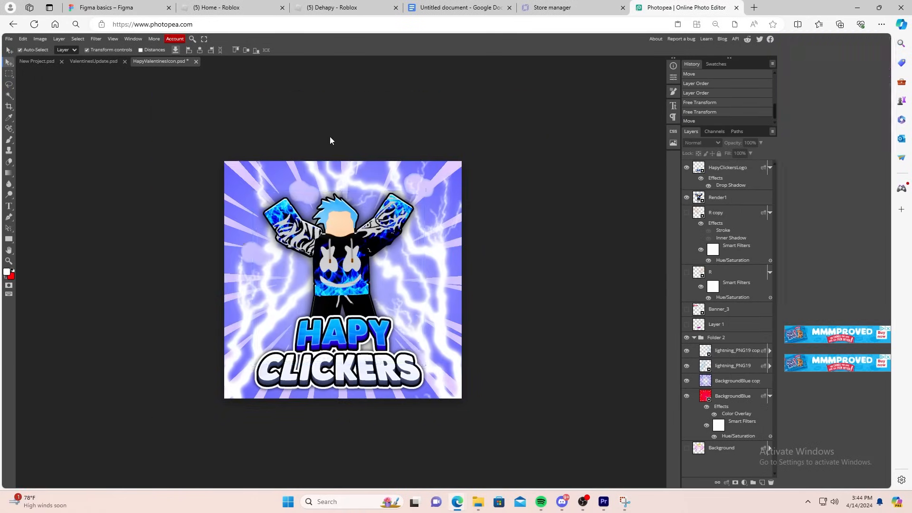